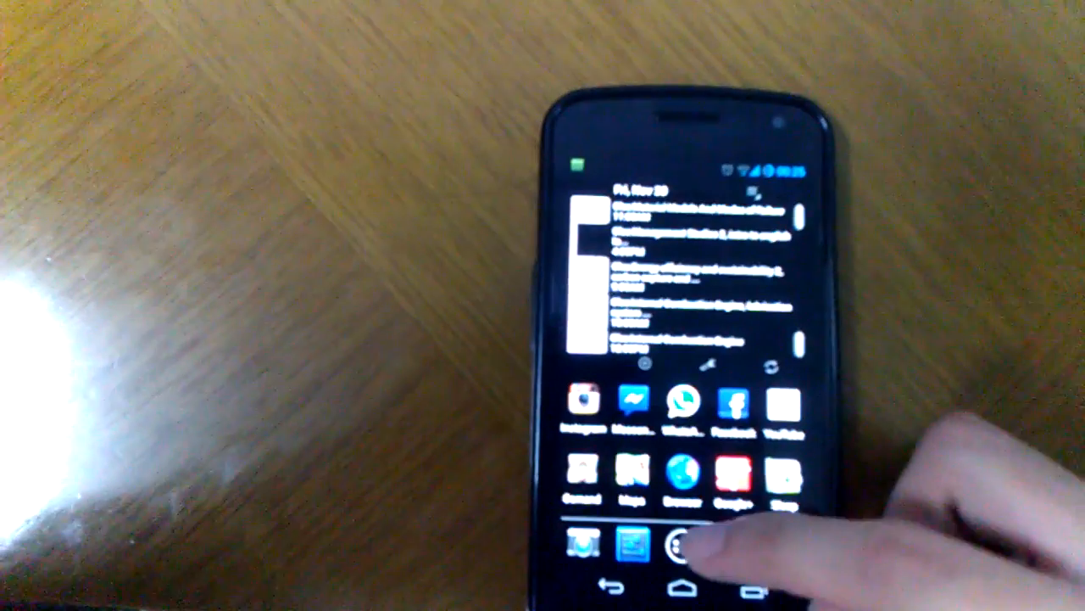
- Open the launcher's app drawer to reach the Clock app, which crashes on launch
click(683, 547)
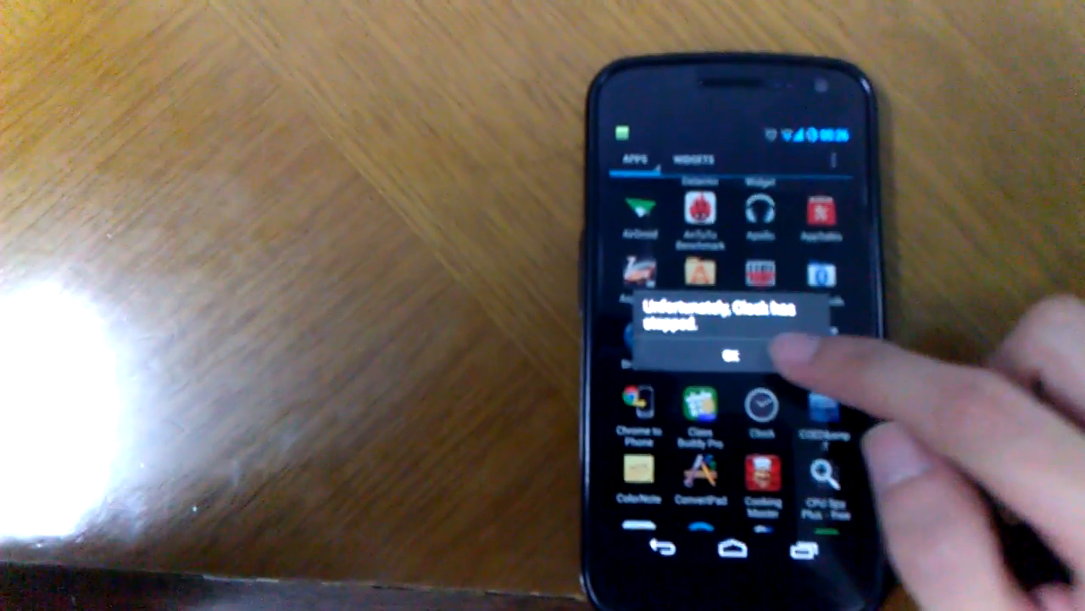
click(733, 355)
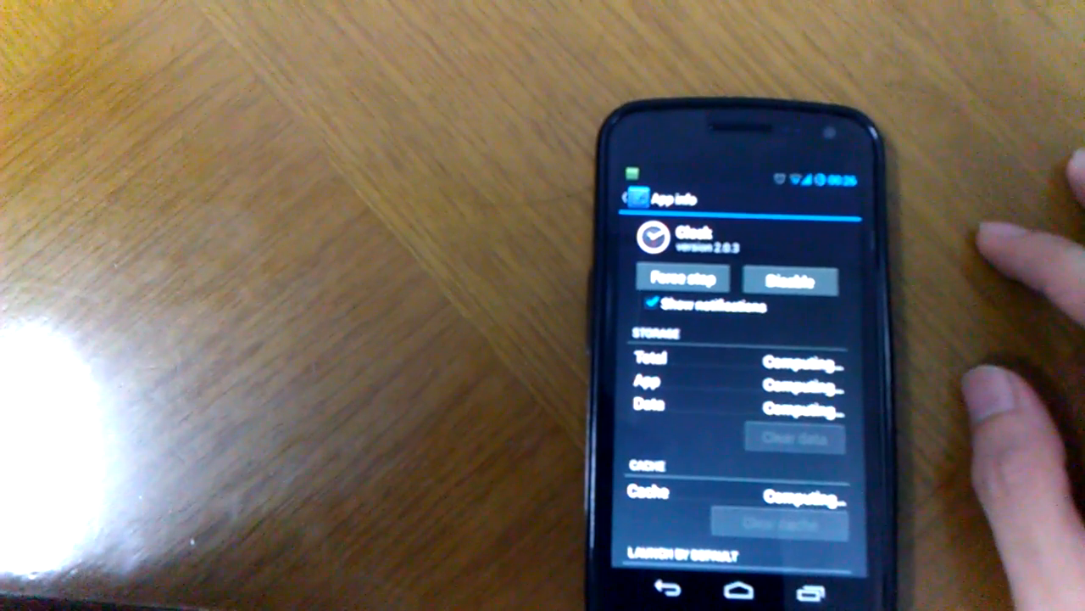
- Scroll Clock's App info page down to the launch defaults and permissions section
scroll(down, 3)
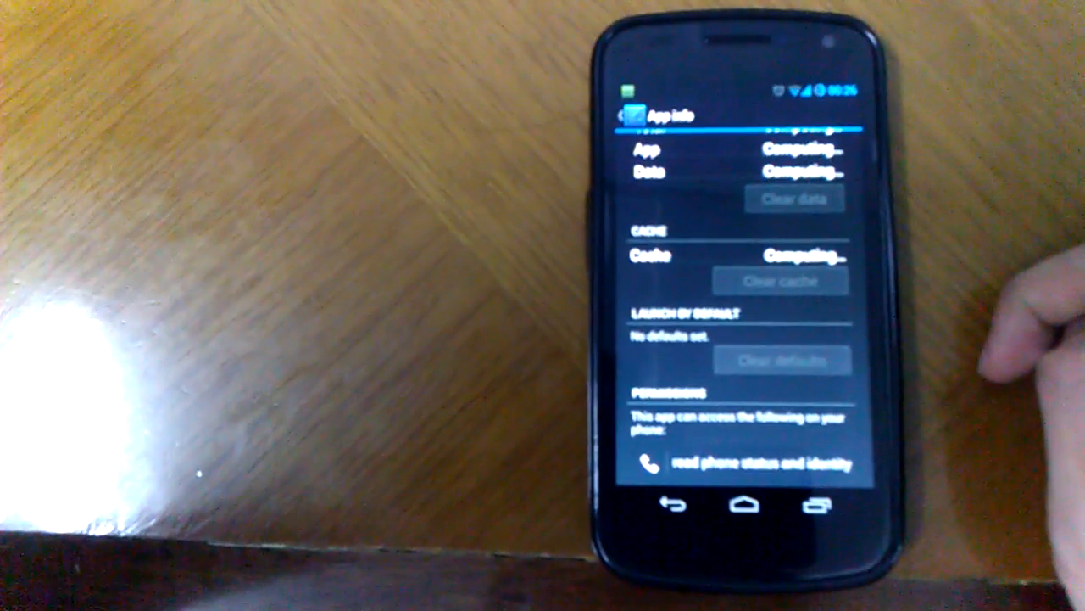
- Choose Clear data for Clock, bringing up the Delete app data? confirmation
click(780, 356)
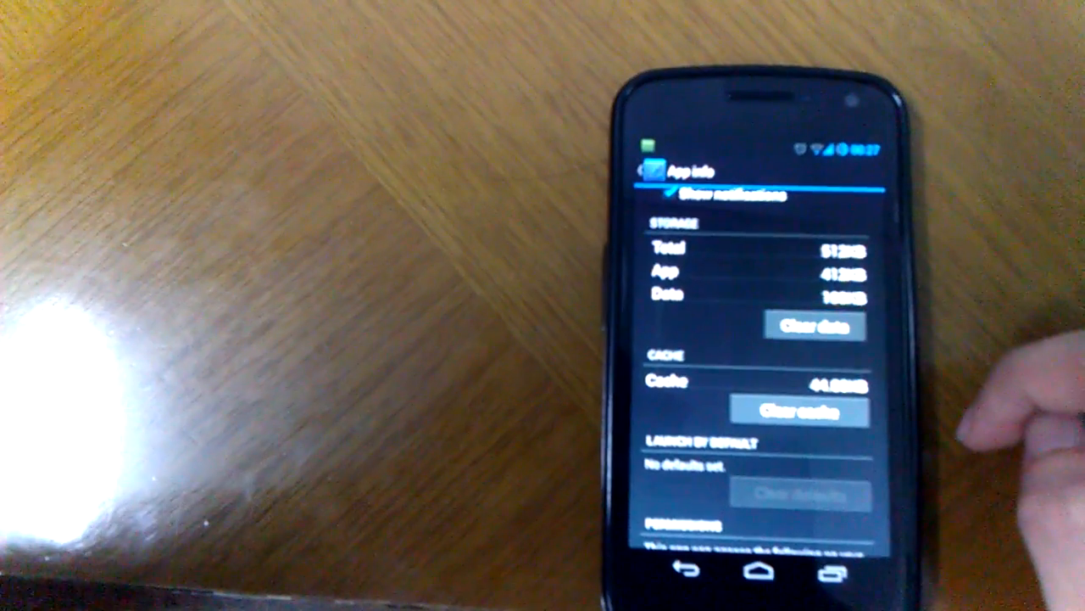
click(814, 325)
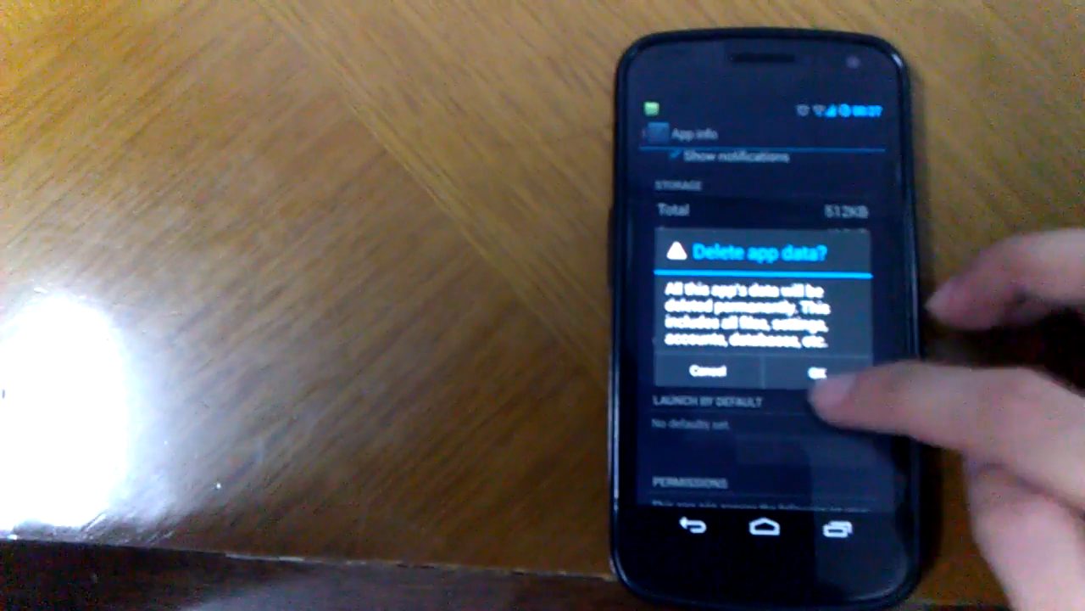